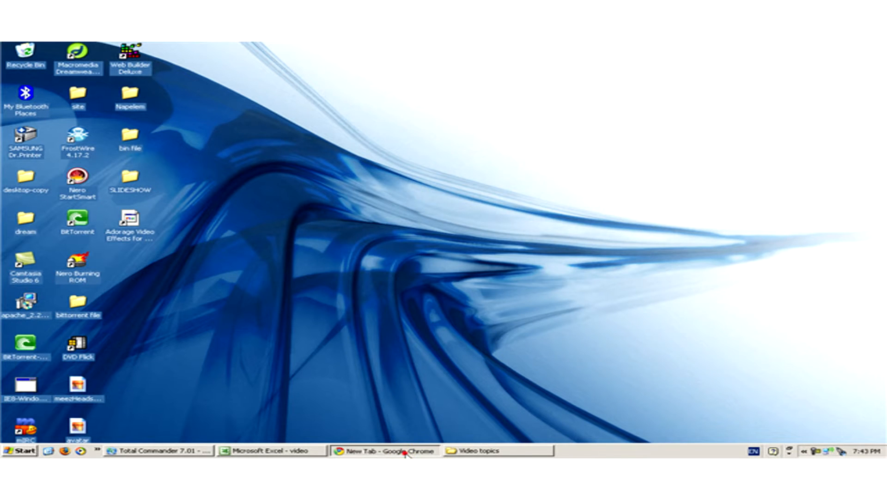
Restore the Chrome window showing the Google homepage from the taskbar.
left_click(386, 450)
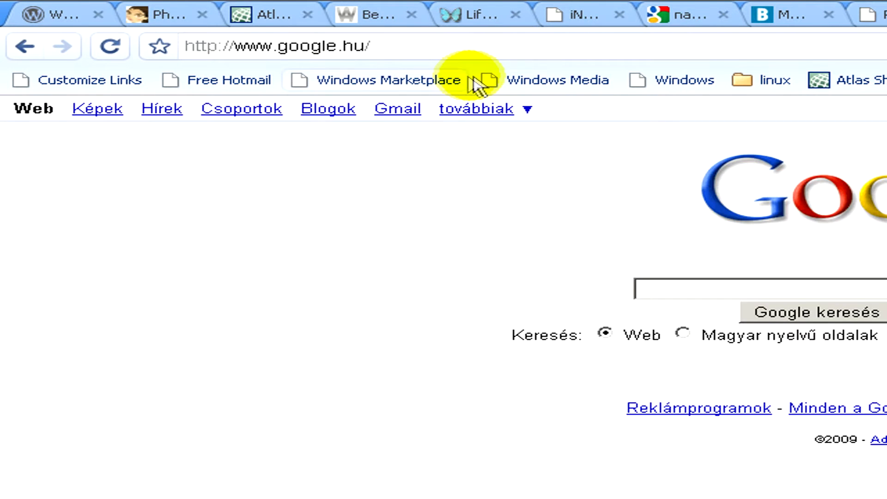
Search Google for 'Windows Movie Maker Special Effects Freeware'.
type("wi")
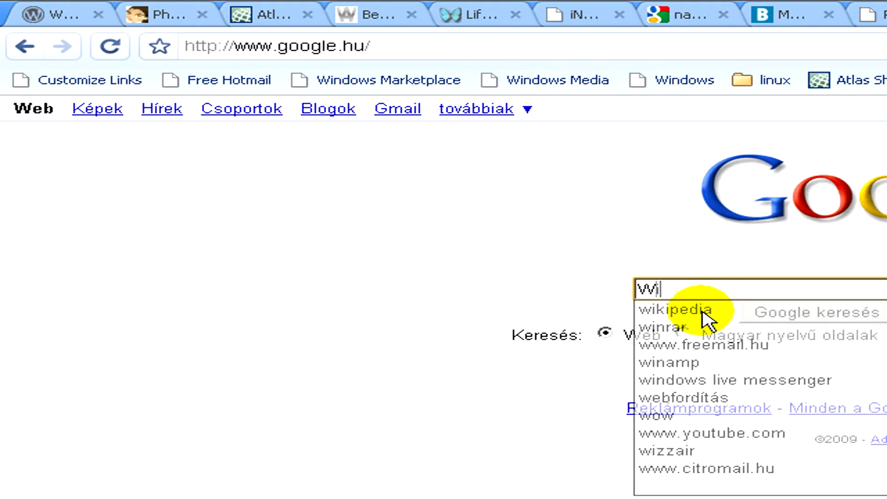
type("ndows Movie Maker Special")
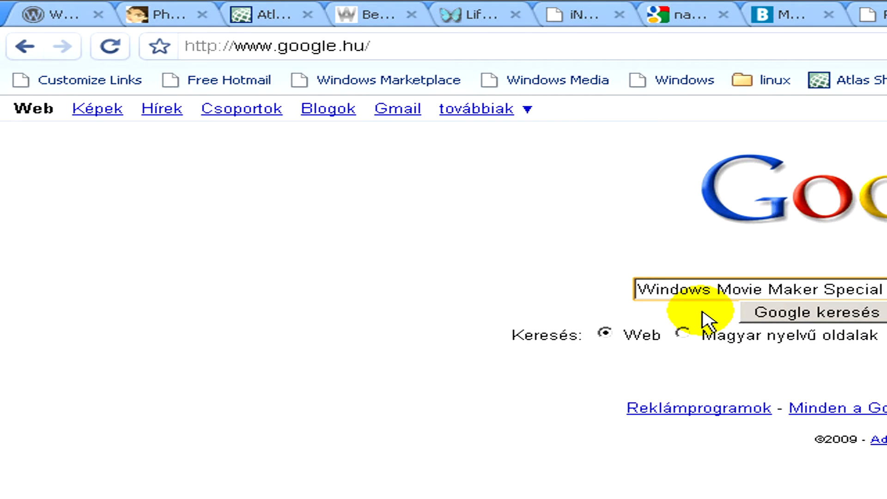
left_click(815, 312)
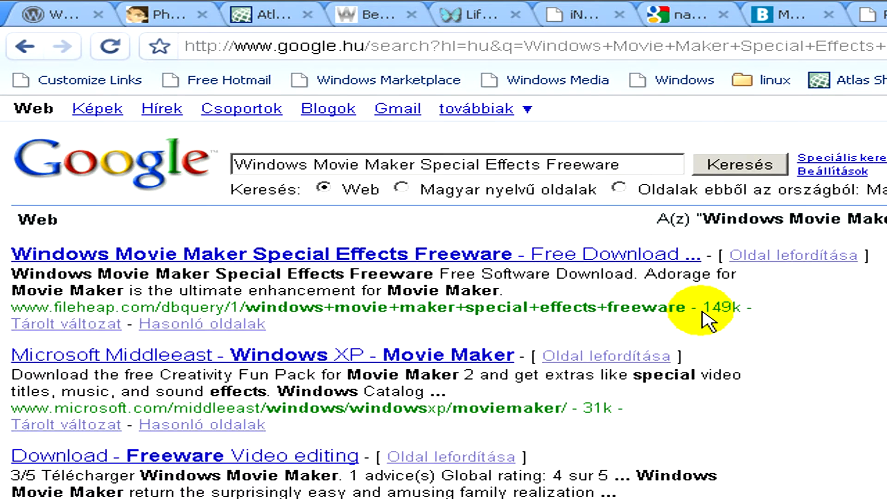
Open the first FileHeap result link in a new tab.
scroll("down", 3)
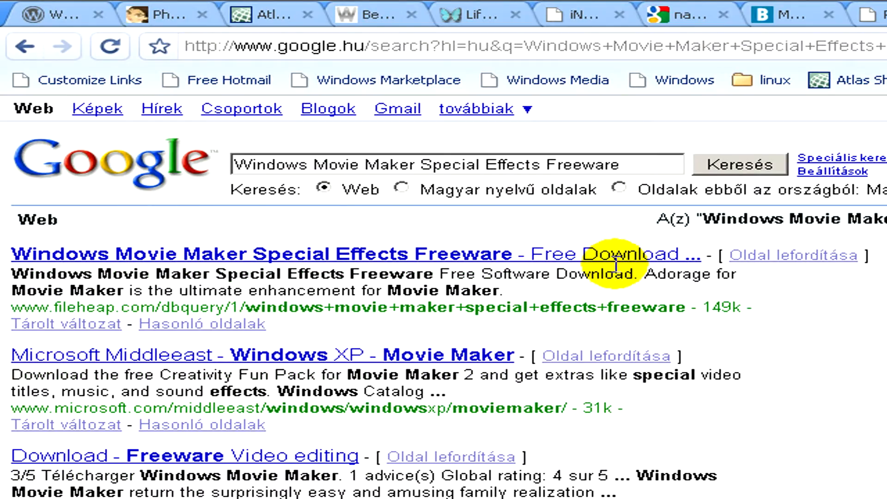
scroll("down", 3)
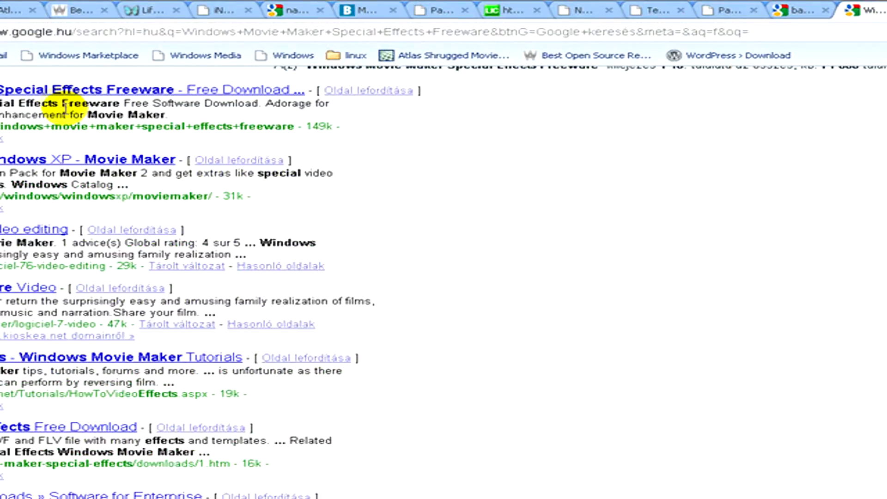
right_click(71, 189)
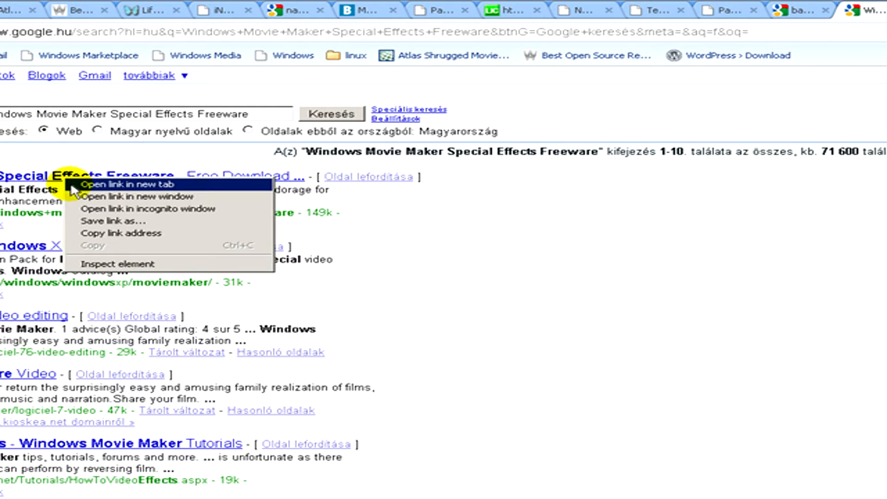
left_click(130, 185)
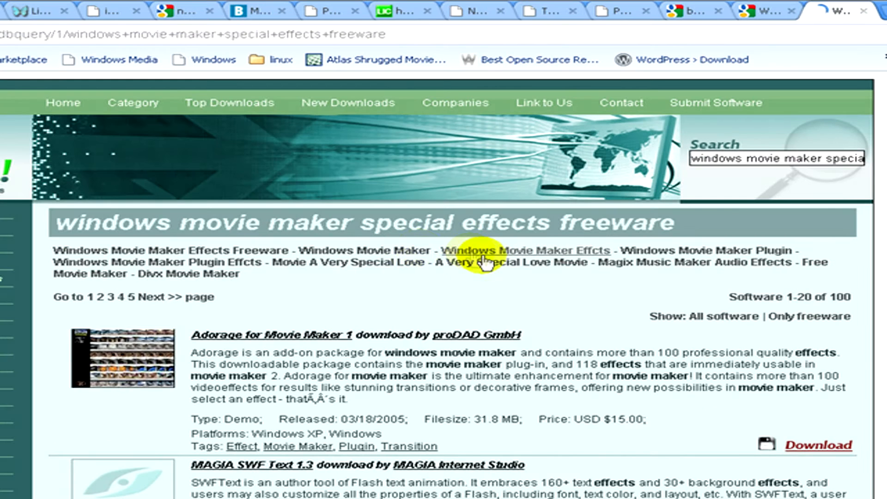
Go to the Adorage for Movie Maker 1 download page via its Download link.
left_click(526, 250)
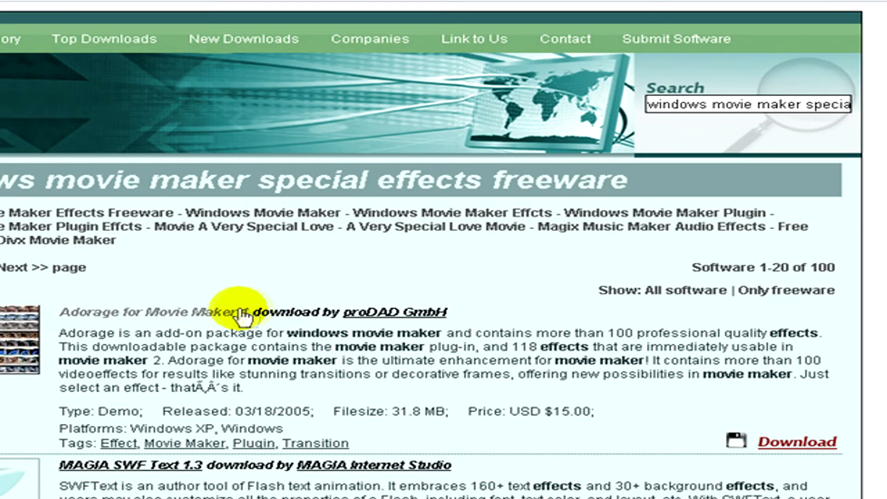
mouse_move(797, 447)
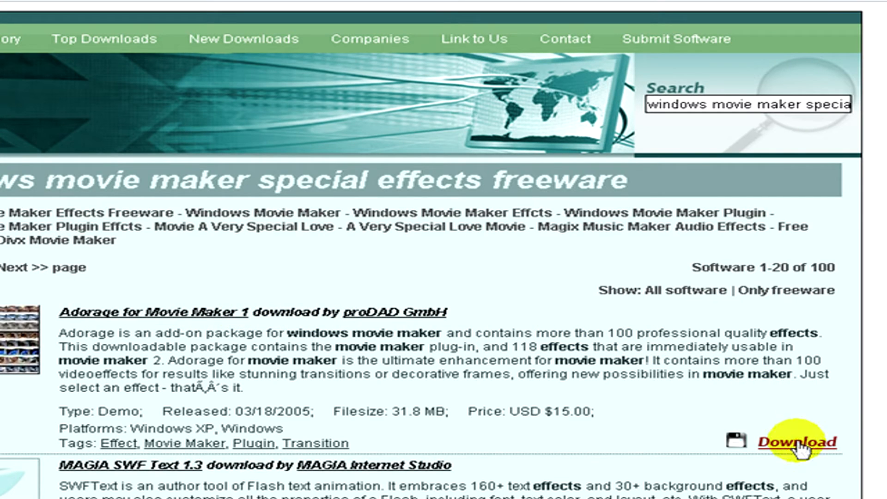
left_click(801, 441)
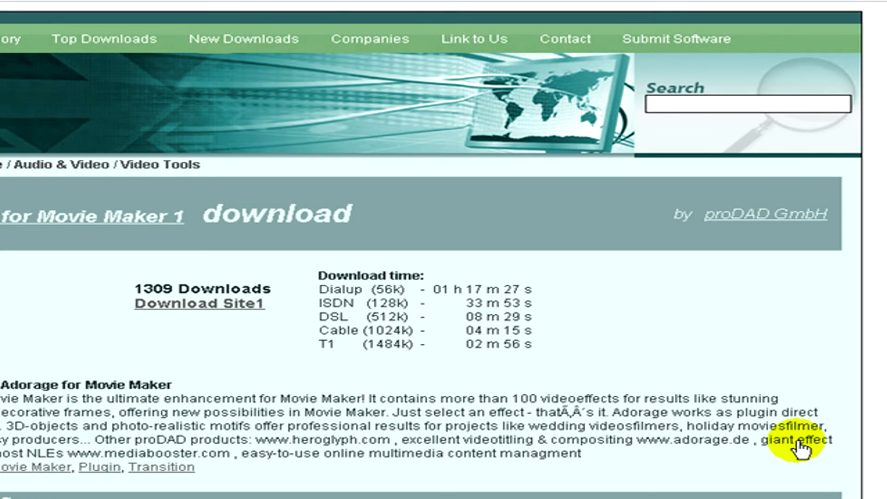
mouse_move(251, 317)
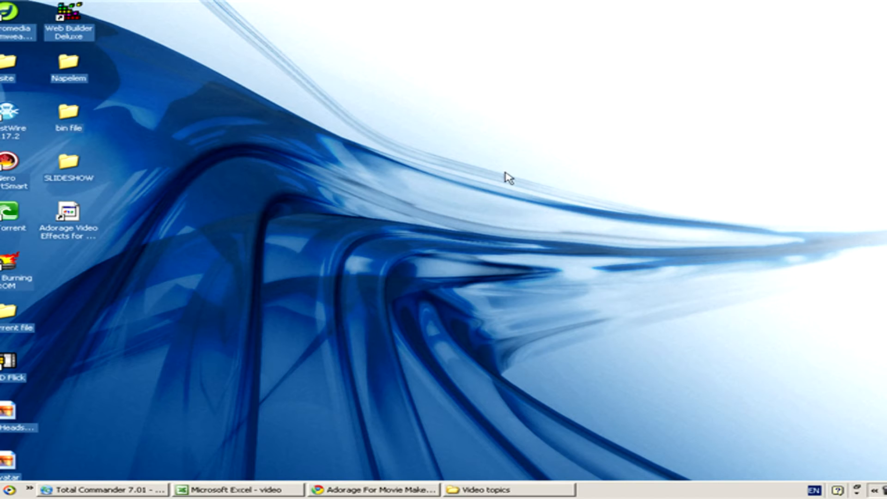
Launch Windows Movie Maker and drag the YOUR BITTORRENT FILE clip onto the Video track.
left_click(16, 490)
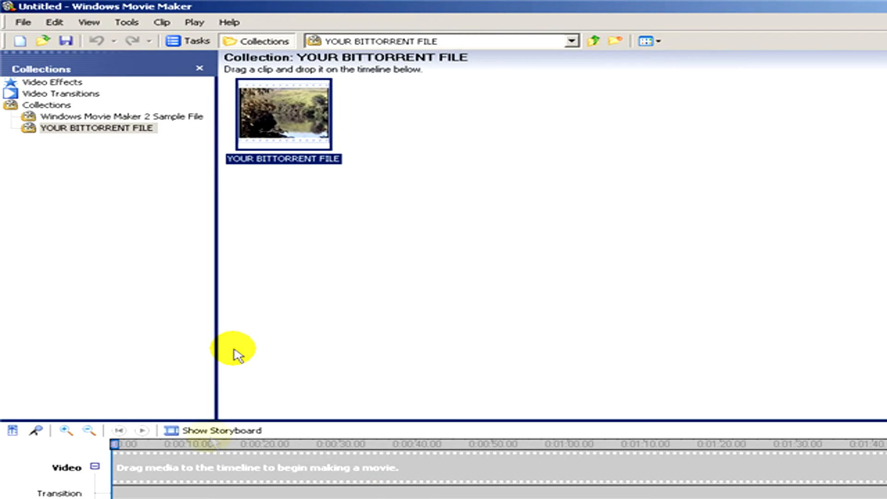
left_click_drag(282, 113, 127, 466)
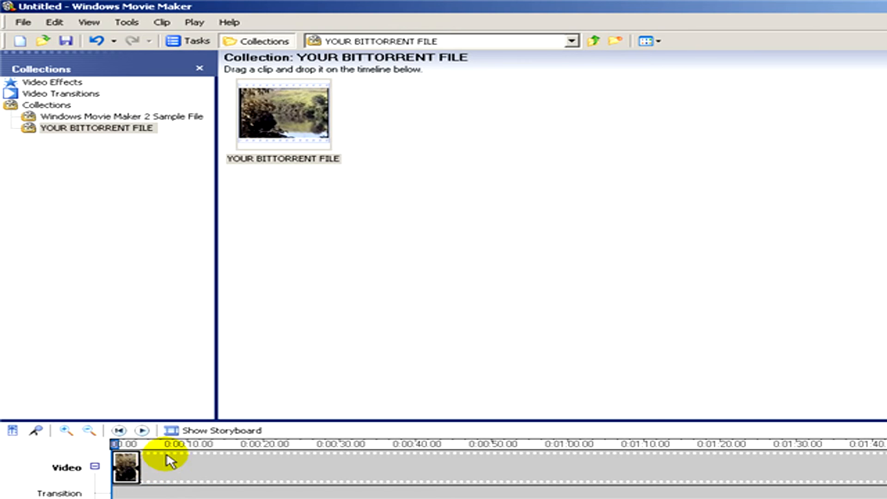
mouse_move(197, 22)
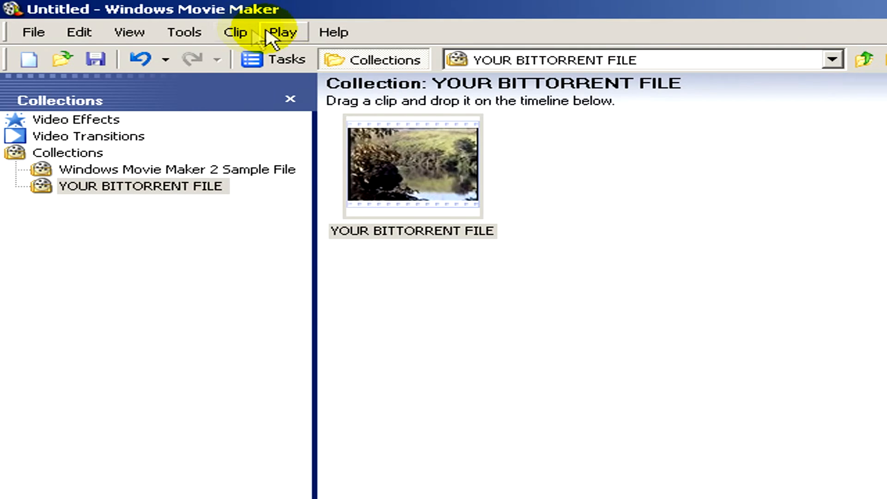
Add 'Adorage 01: Video' to the clip's displayed effects via Clip > Video > Video Effects.
left_click(235, 31)
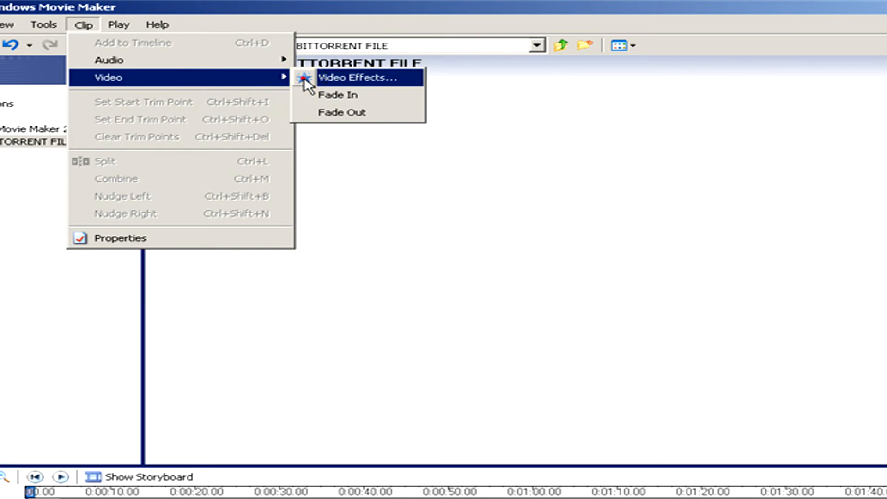
left_click(359, 77)
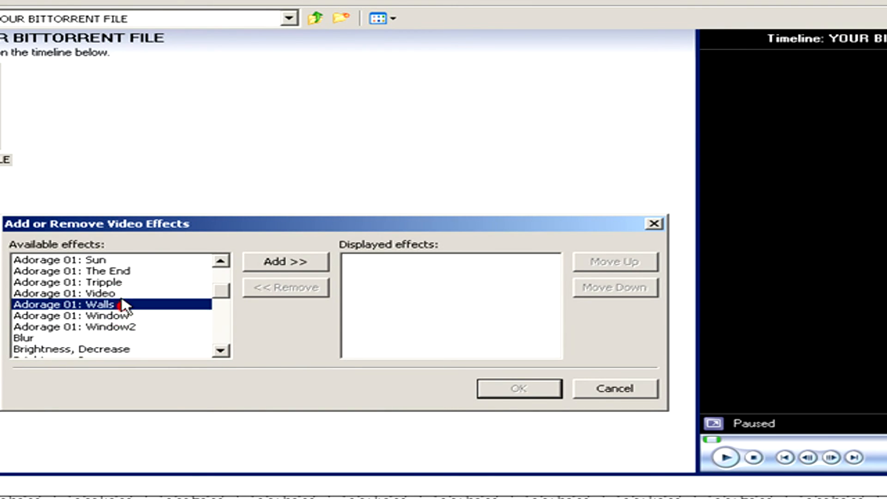
left_click(285, 262)
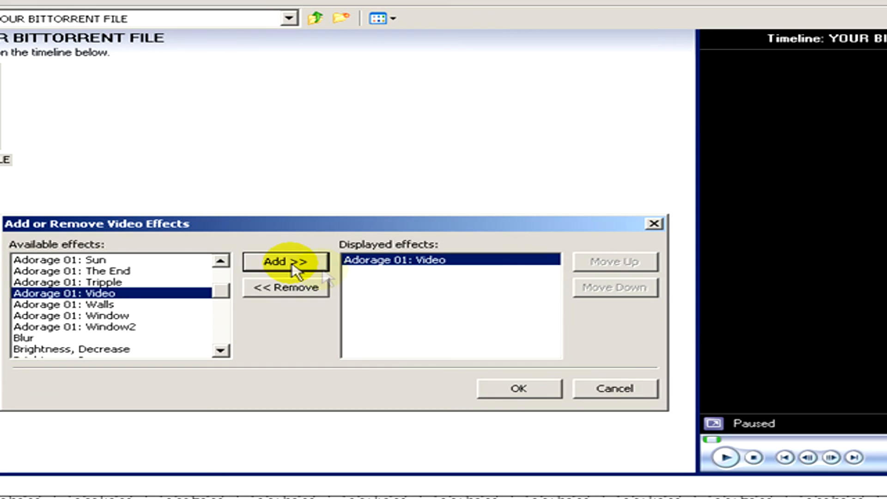